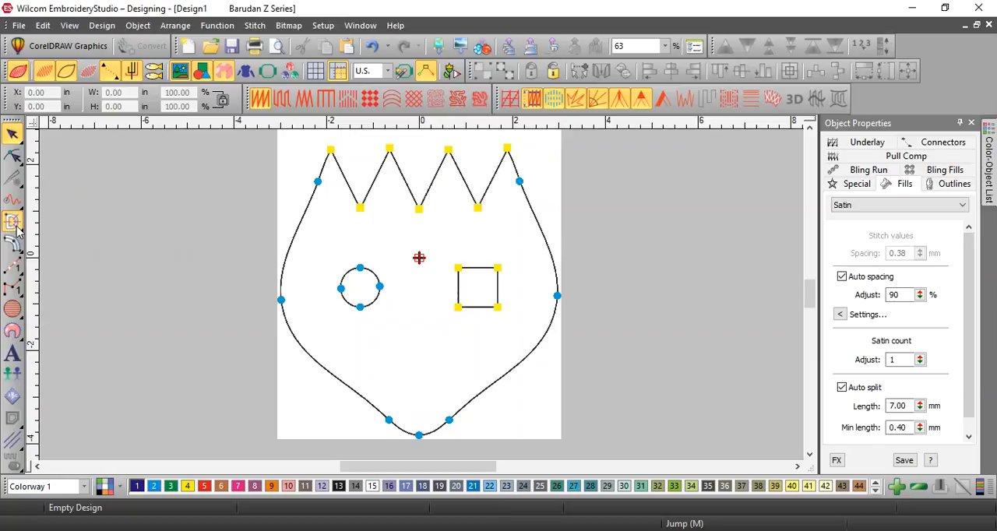
# Choose the Complex Fill tool with overlap 1 and a 60° stitch angle
pyautogui.click(14, 222)
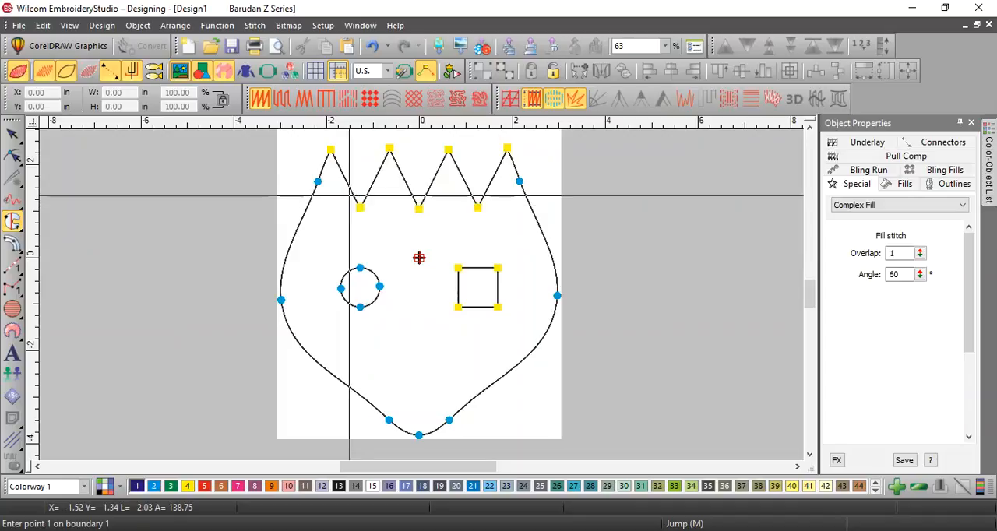
# Digitize the crown's outer outline as the first boundary, zooming in while tracing
pyautogui.rightClick(419, 258)
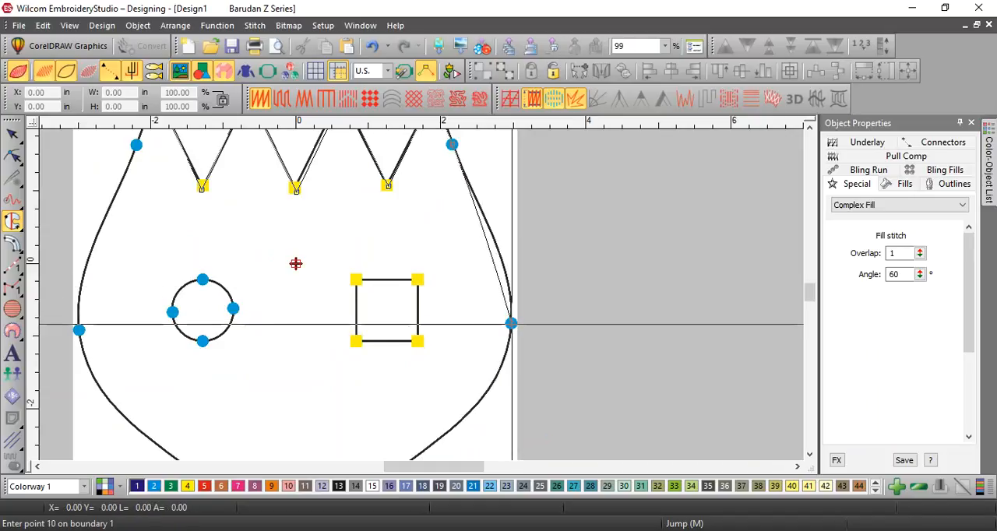
pyautogui.scroll(-3)
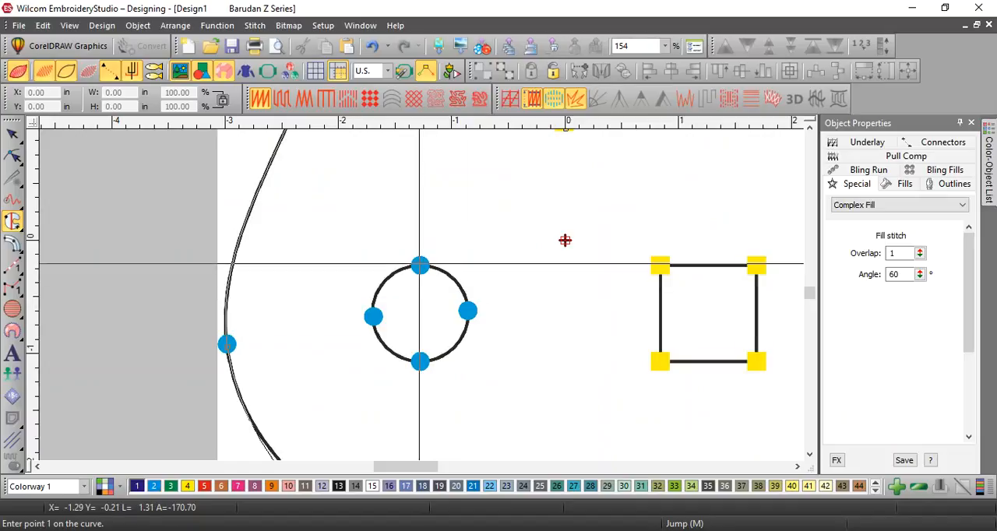
# Trace the circle as the second boundary and begin the square's boundary
pyautogui.click(467, 311)
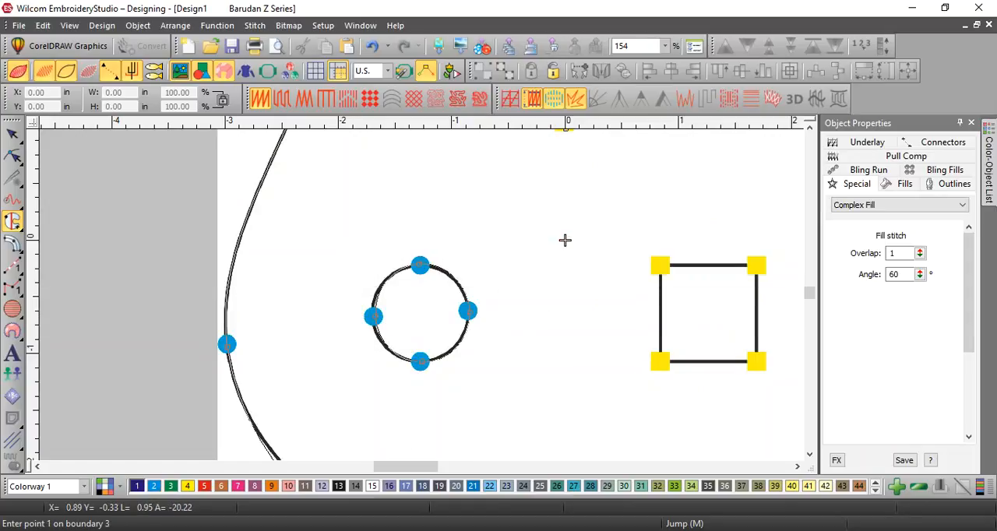
pyautogui.click(660, 265)
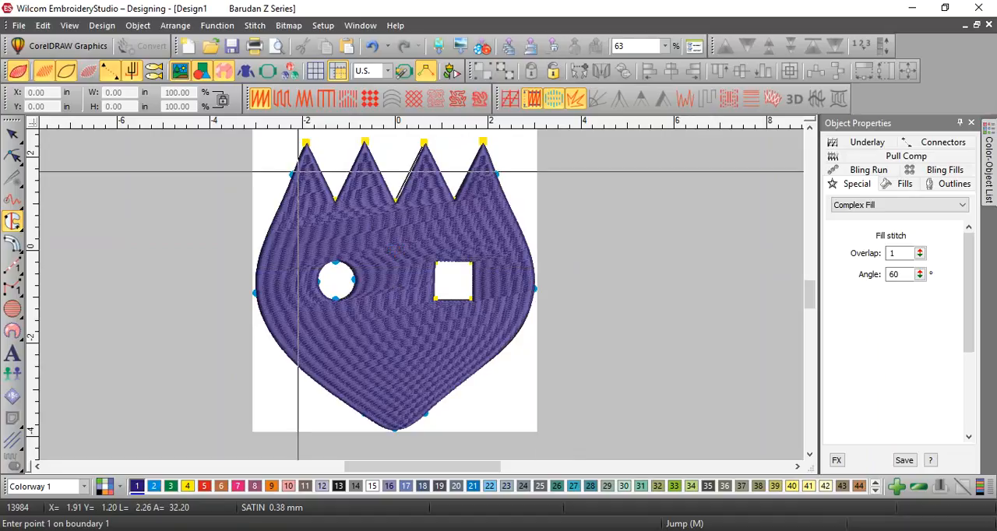
# Generate the 13,984-stitch purple fill and switch to the Select Object tool
pyautogui.click(12, 136)
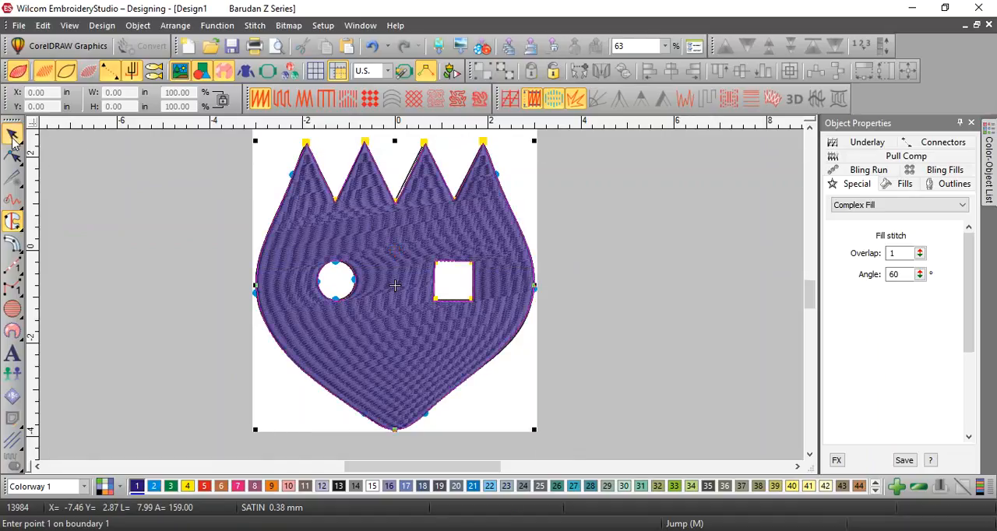